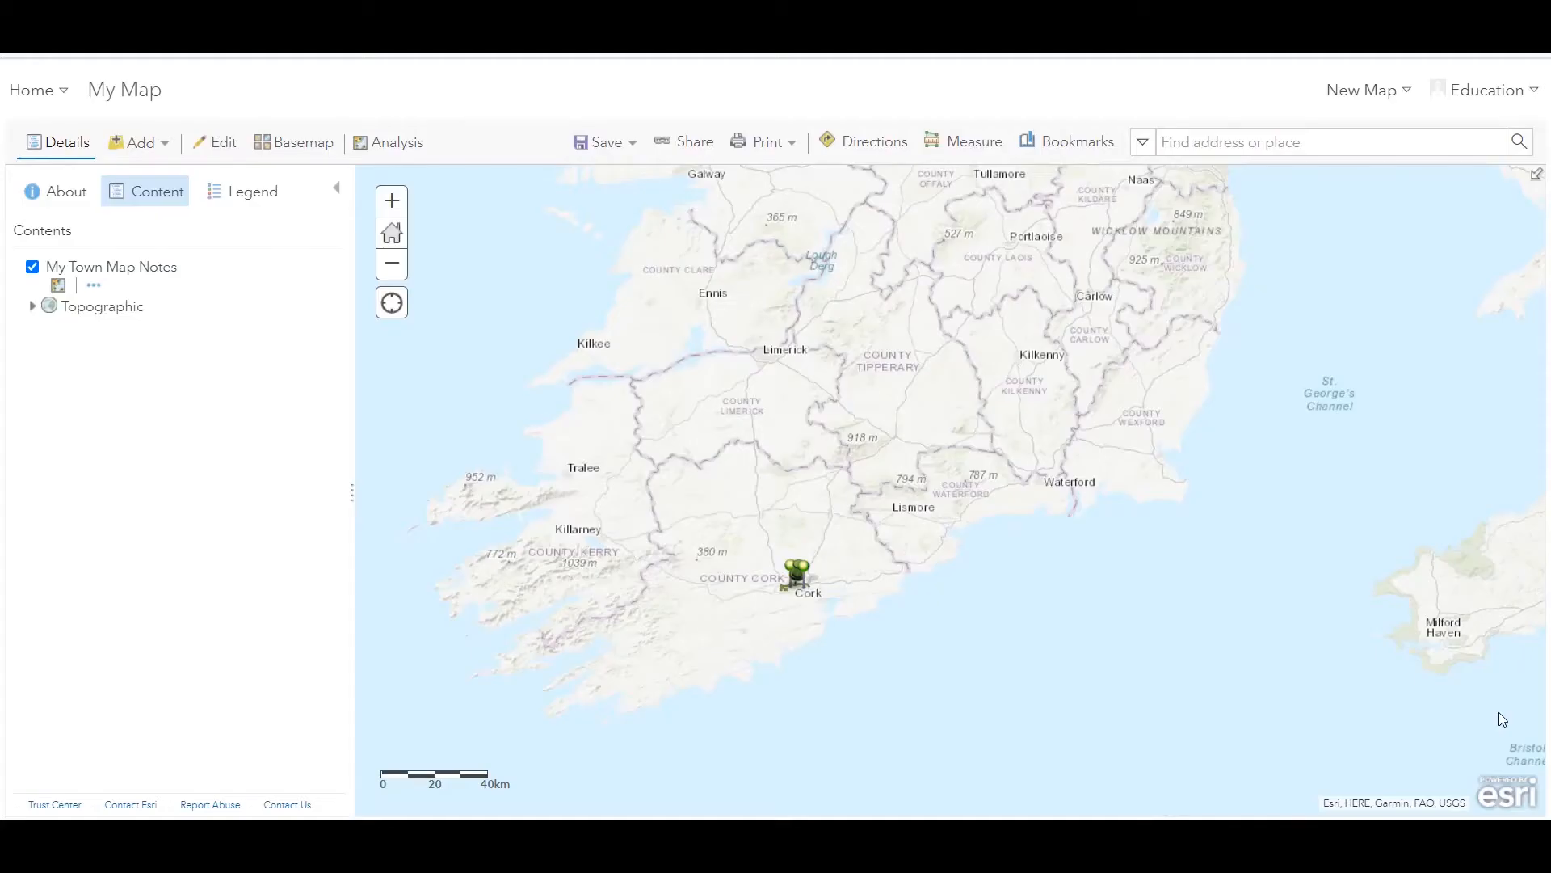
{"action": "mouse_move", "coordinate": [1481, 723]}
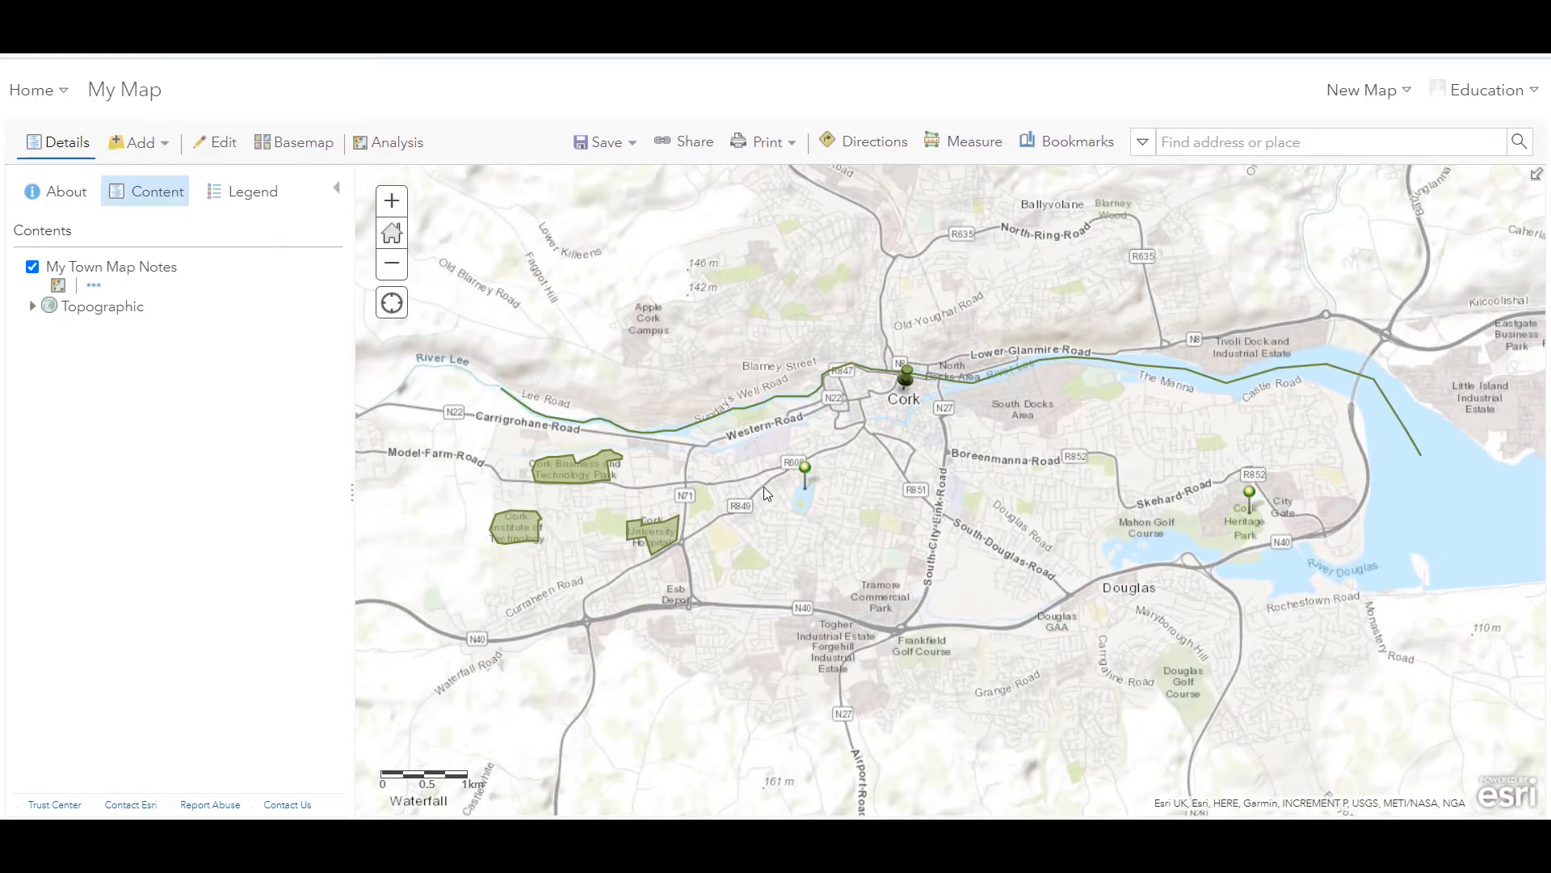
Save the map notes as item 'My Town Map Notes Layer' tagged 'my town', adding a summary.
{"action": "left_click", "coordinate": [112, 266]}
{"action": "type", "text": "my town"}
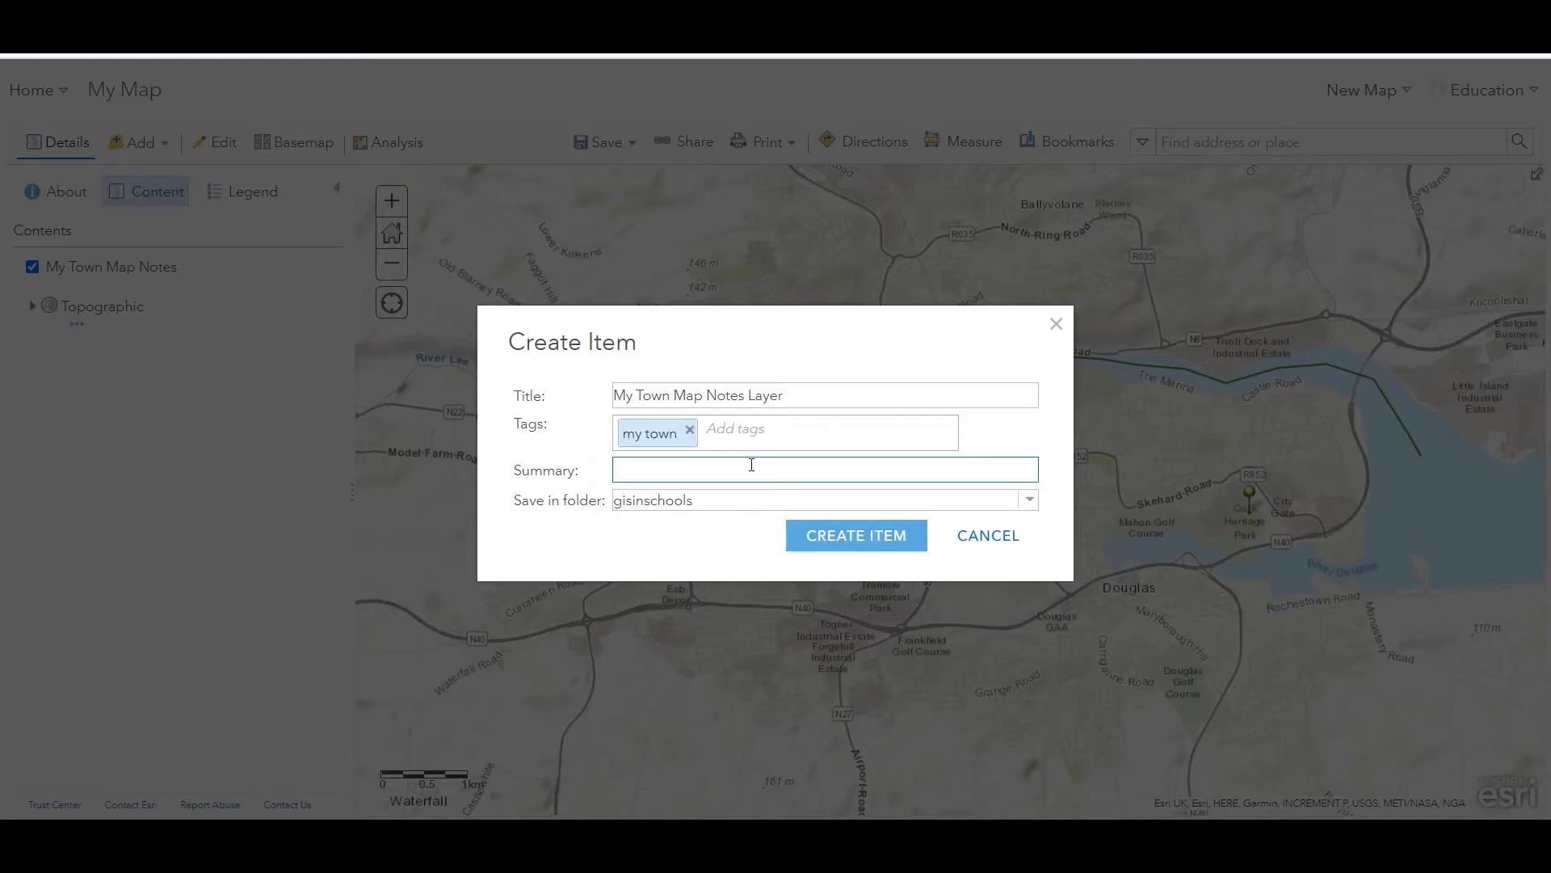
{"action": "left_click", "coordinate": [855, 534]}
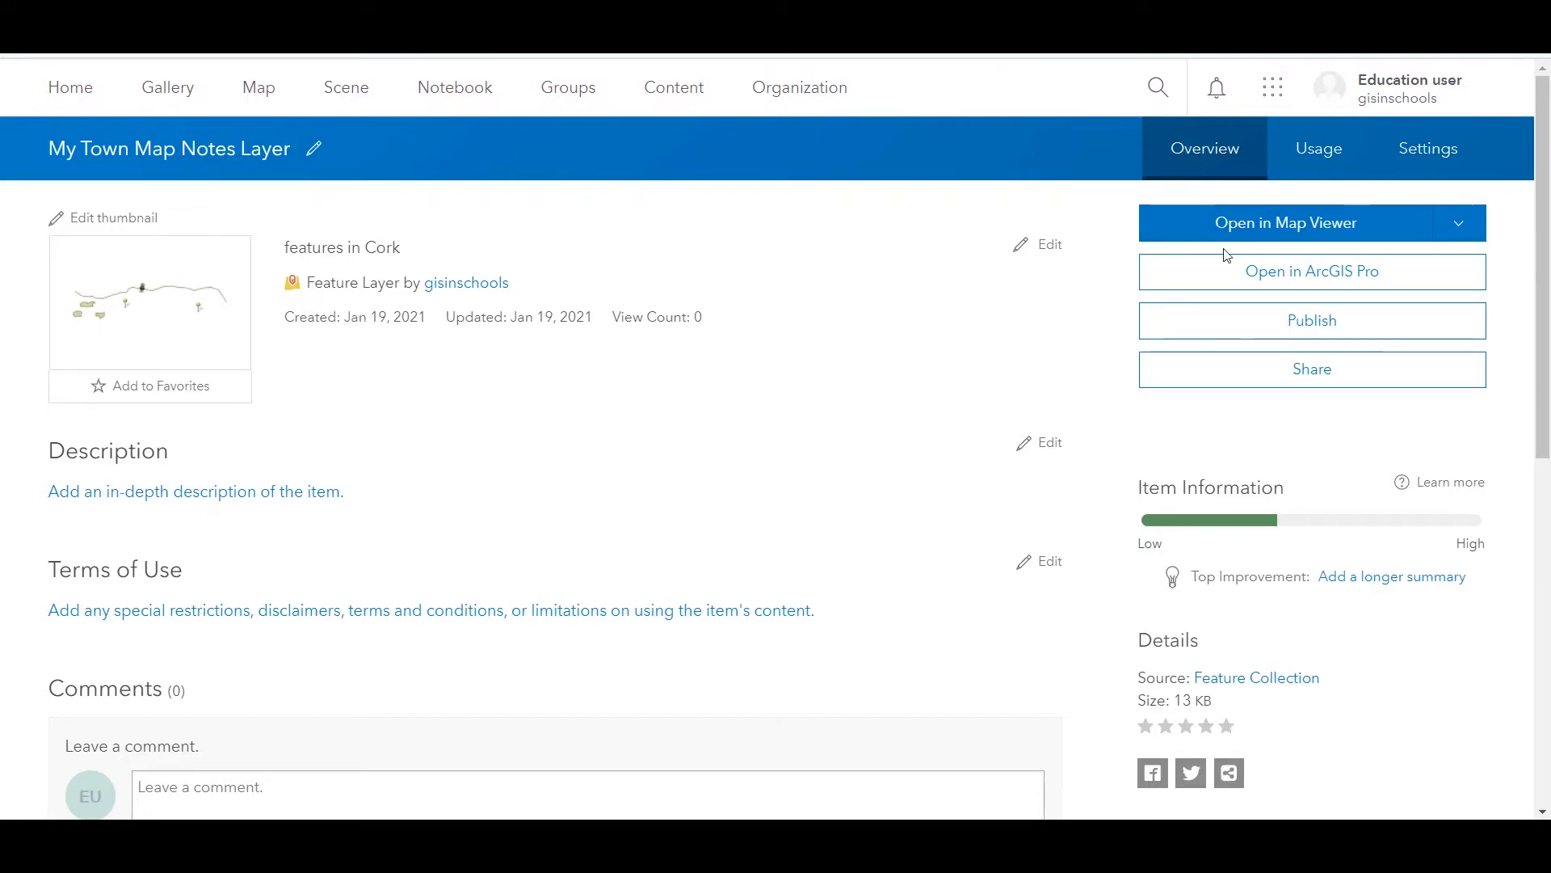
{"action": "left_click", "coordinate": [1309, 319]}
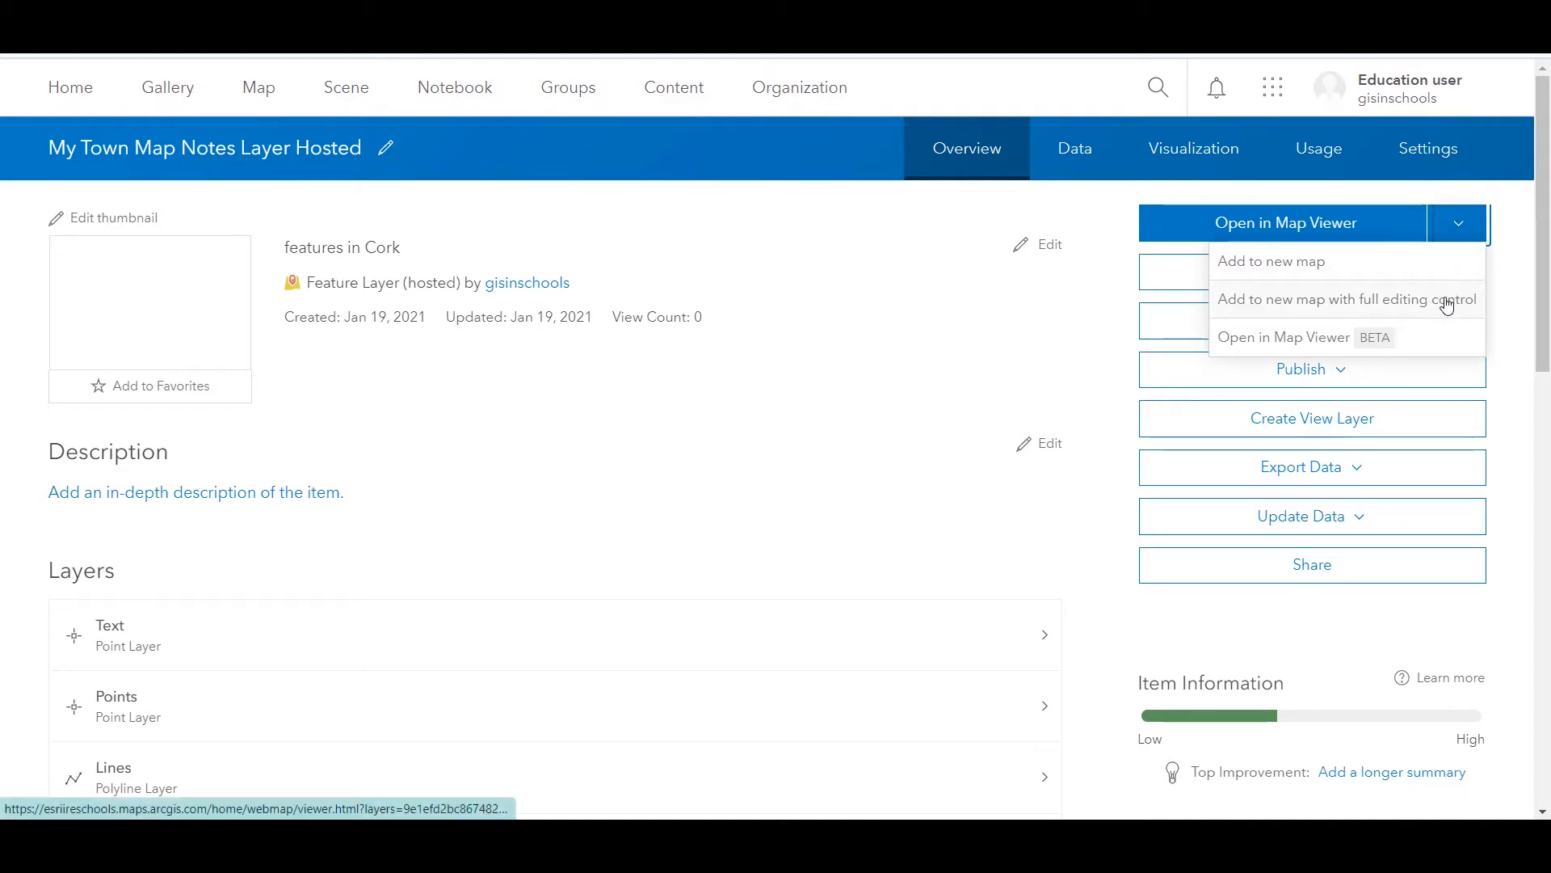
Add My Town Map Notes Layer Hosted to a new map with full editing control.
{"action": "left_click", "coordinate": [1081, 149]}
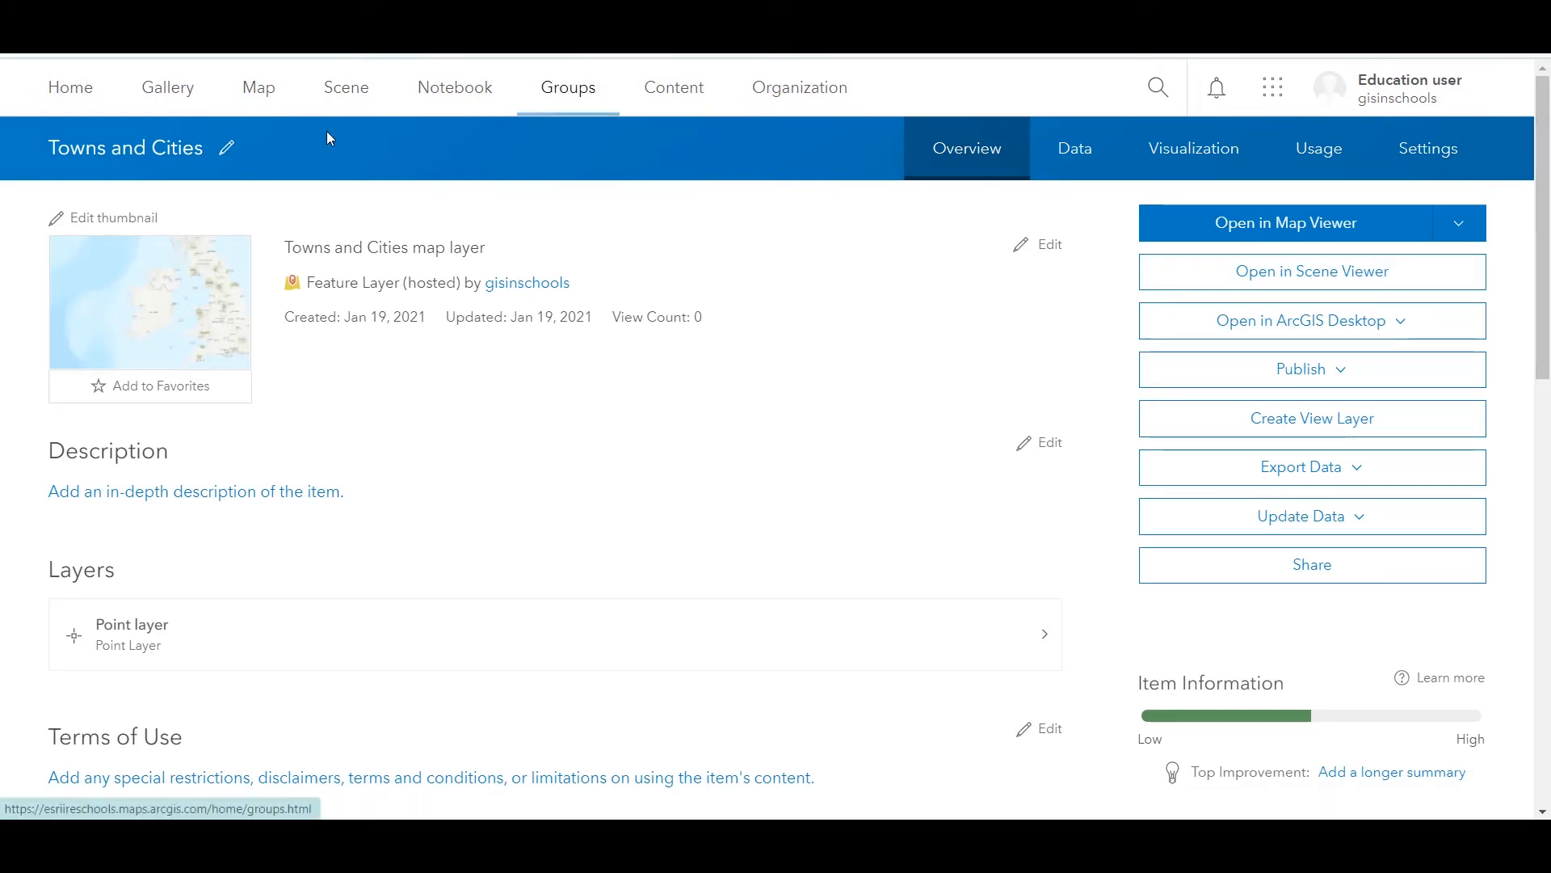
{"action": "mouse_move", "coordinate": [607, 505]}
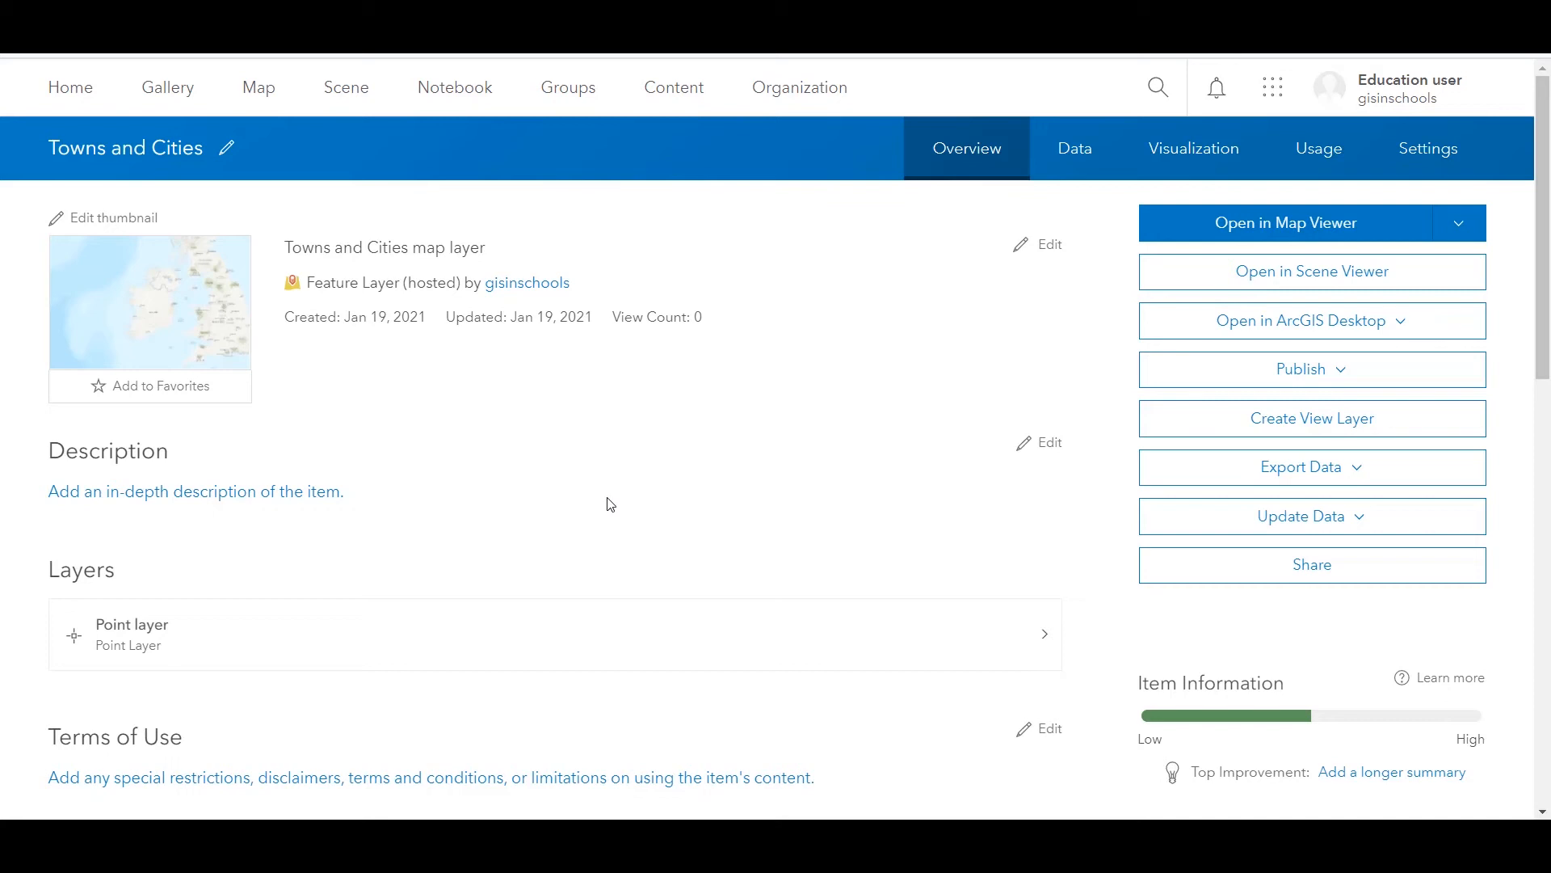
{"action": "mouse_move", "coordinate": [938, 533]}
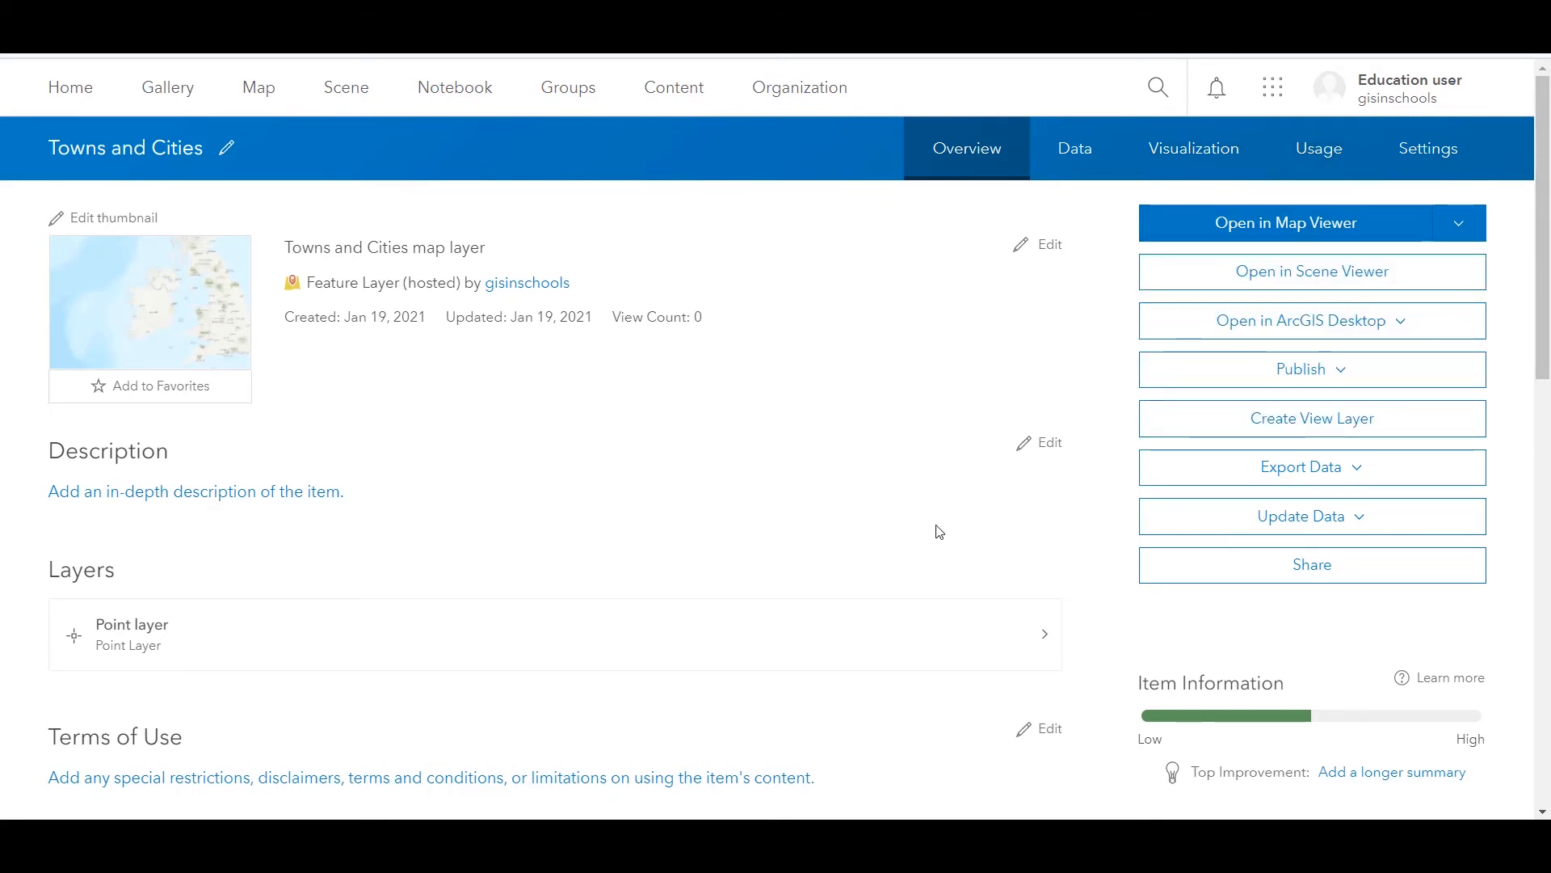
Show the Data tab of the Towns and Cities item.
{"action": "left_click", "coordinate": [1073, 149]}
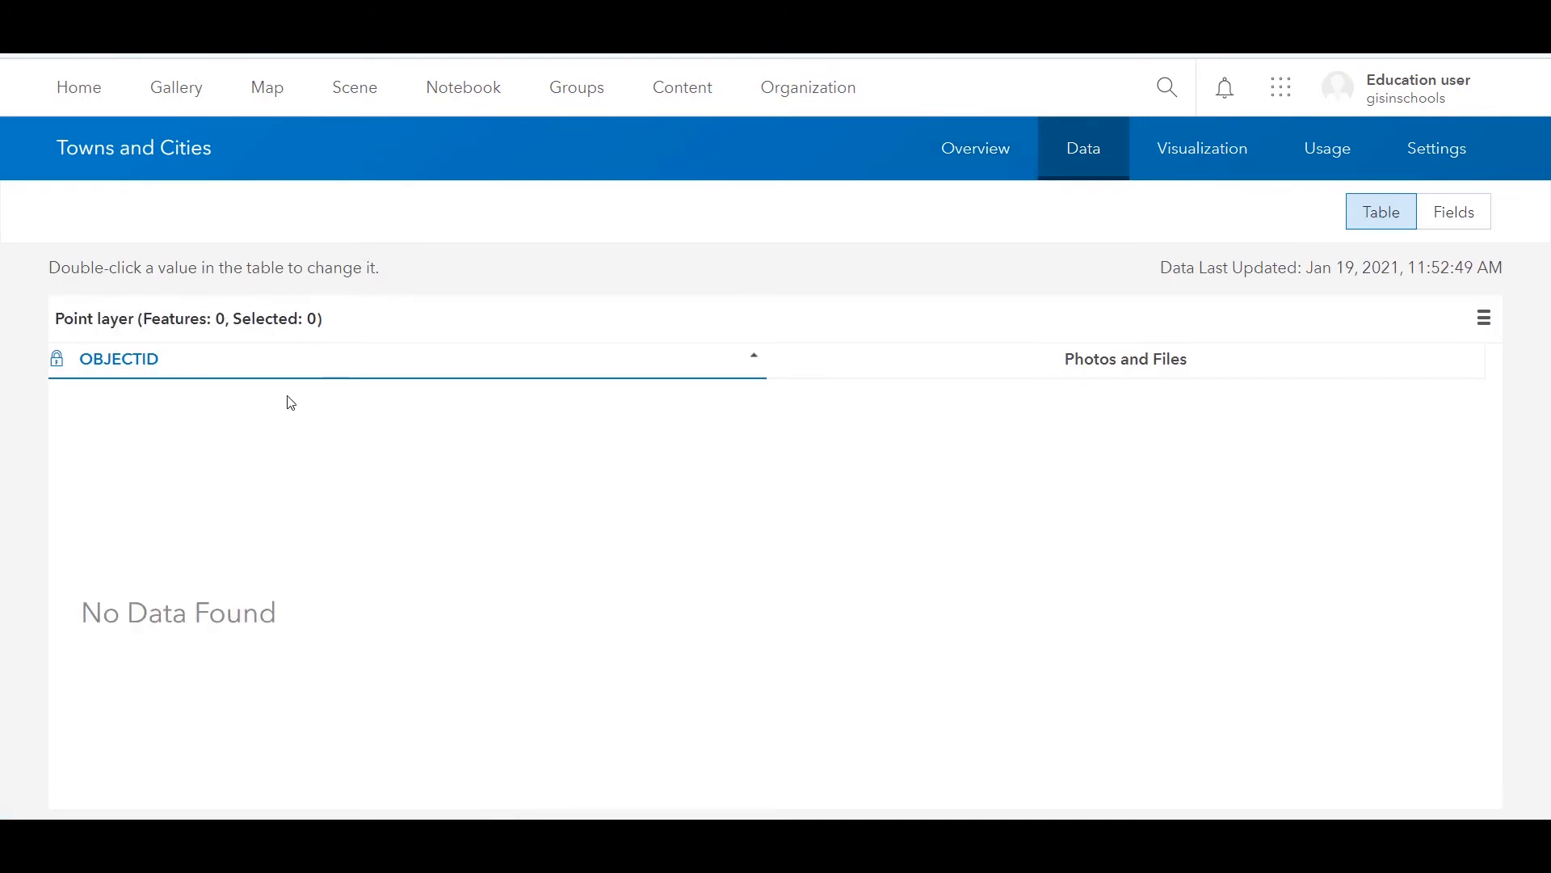
{"action": "mouse_move", "coordinate": [309, 380]}
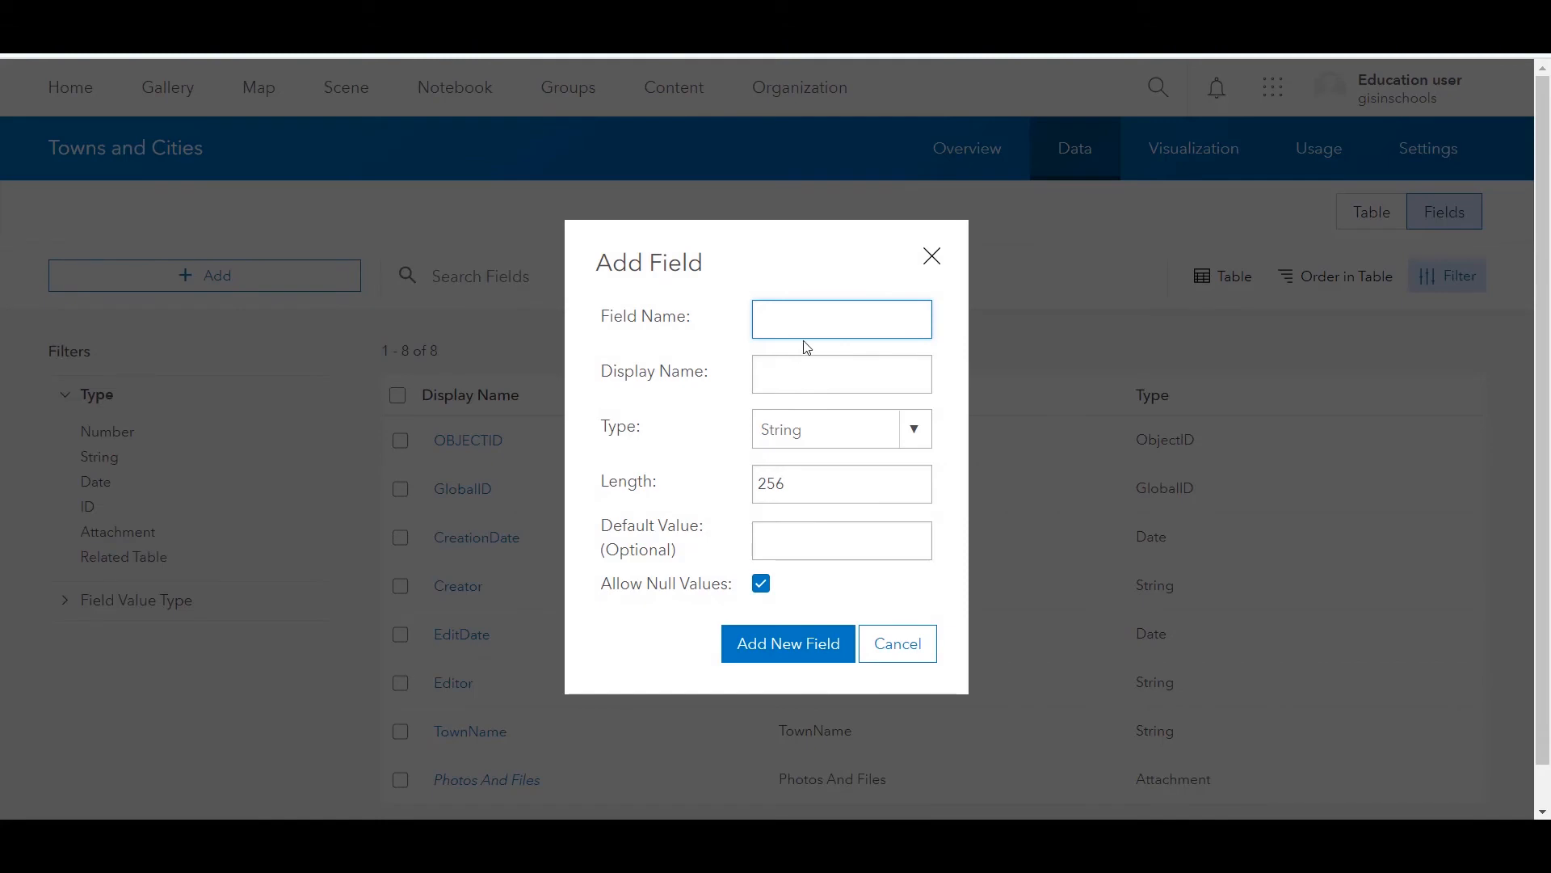
Name the new field DateVisited and open its data type choices.
{"action": "type", "text": "DateVisited"}
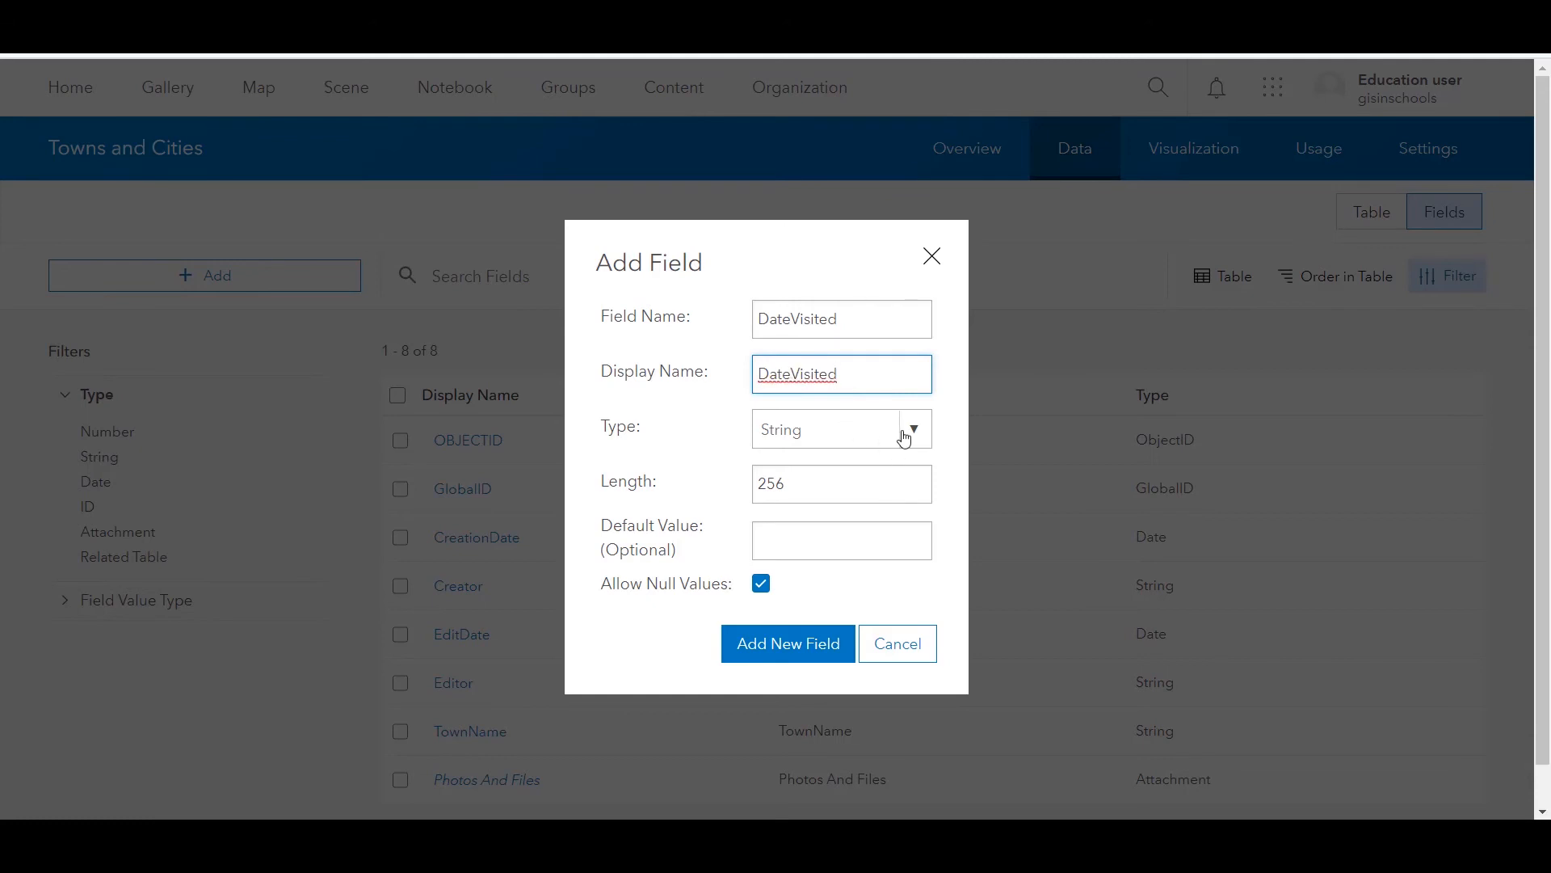
{"action": "left_click", "coordinate": [786, 643]}
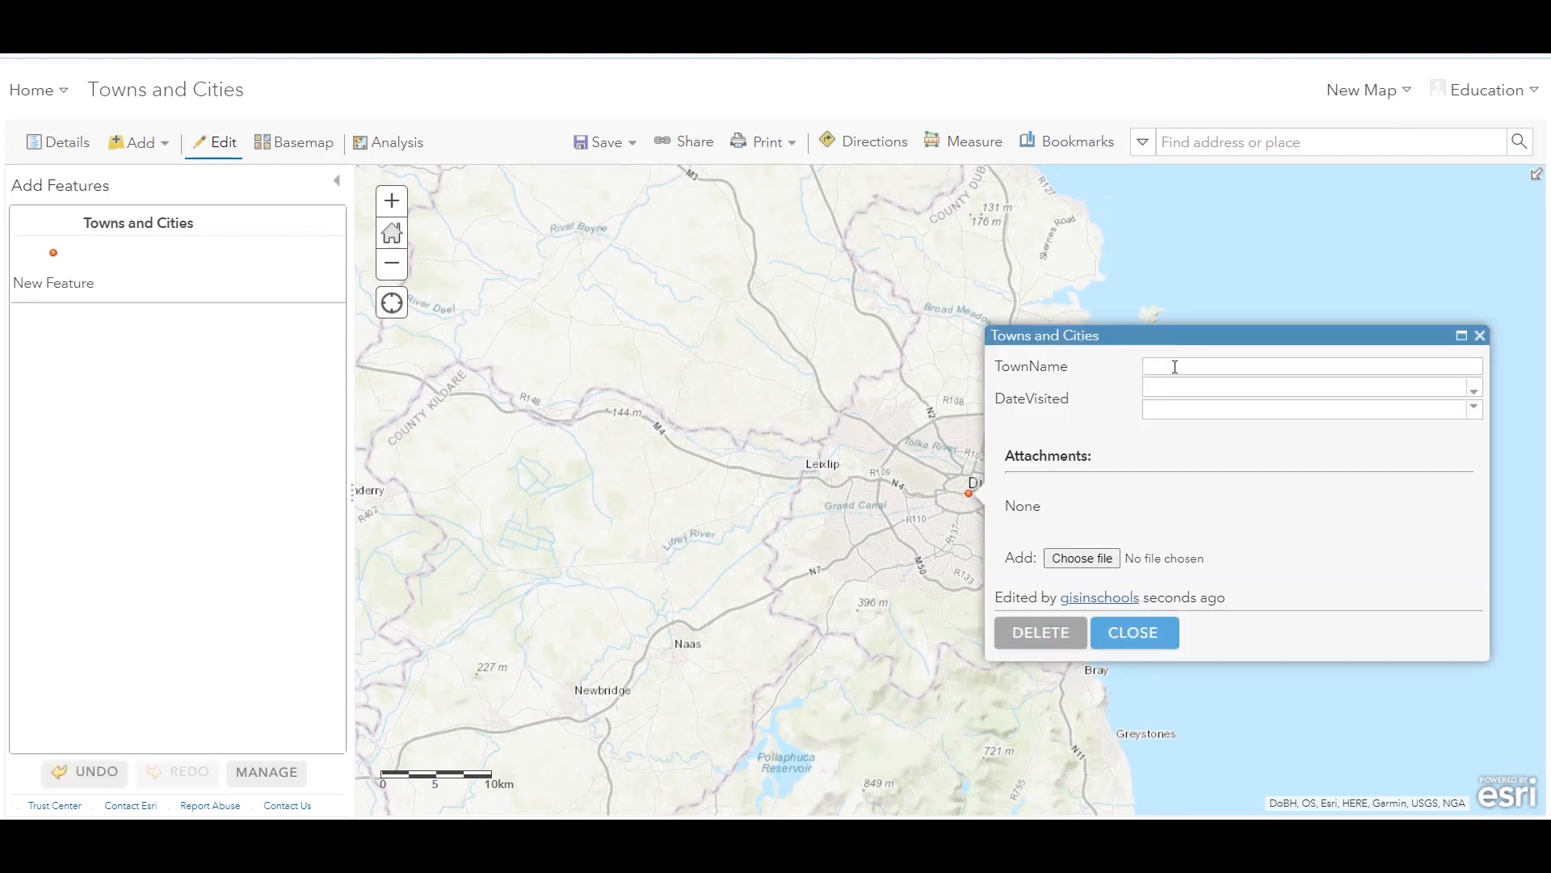
Enter TownName 'Dublin' and DateVisited 1/19/2021 for the new Dublin point.
{"action": "type", "text": "Dubli"}
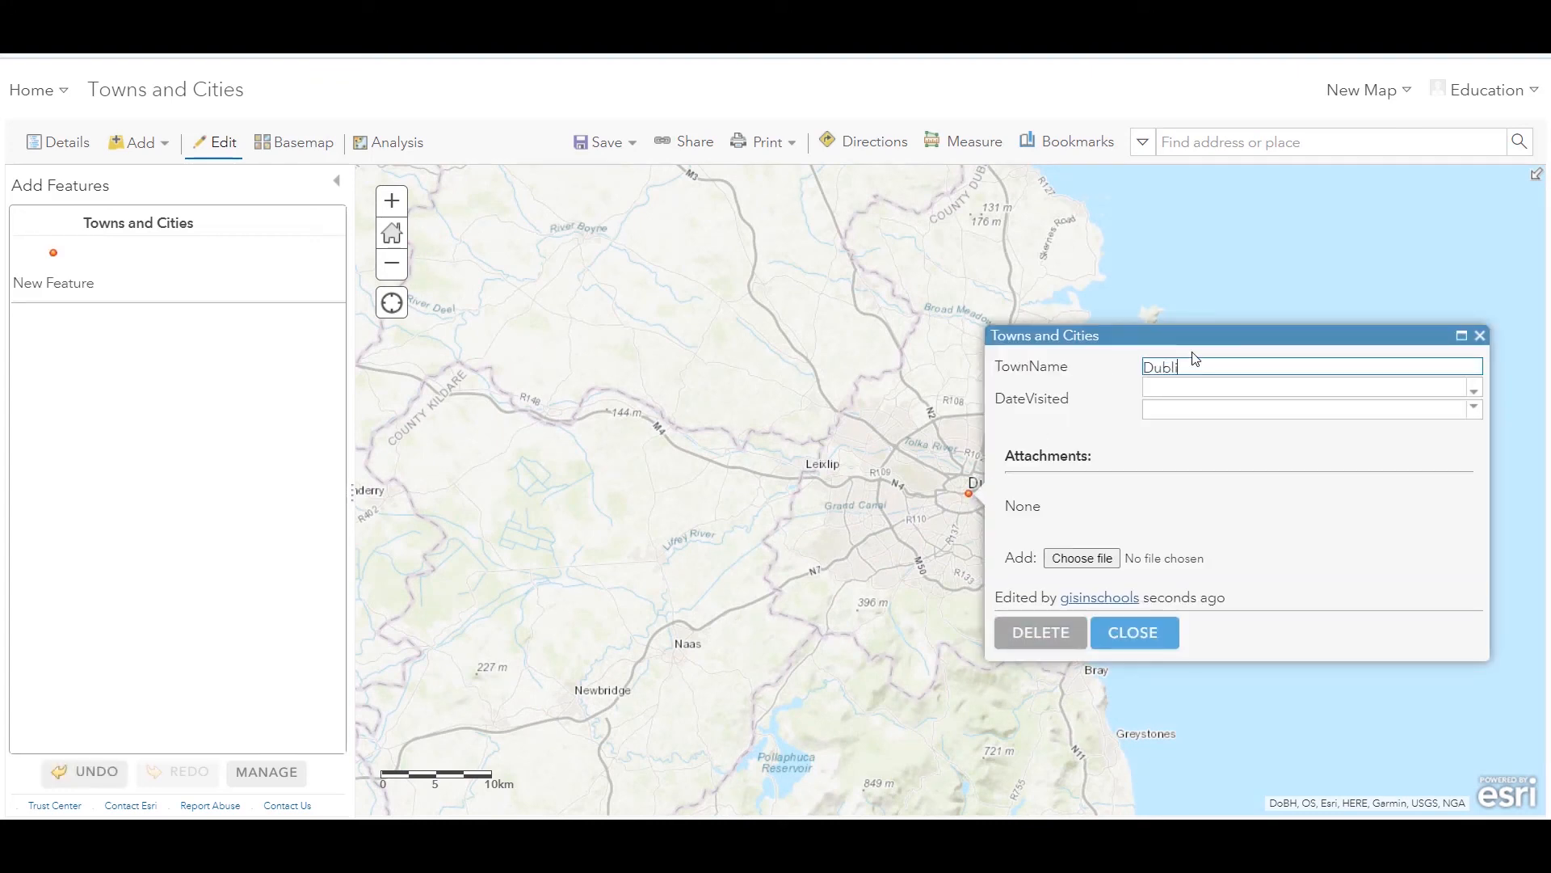
{"action": "type", "text": "1/19/2021"}
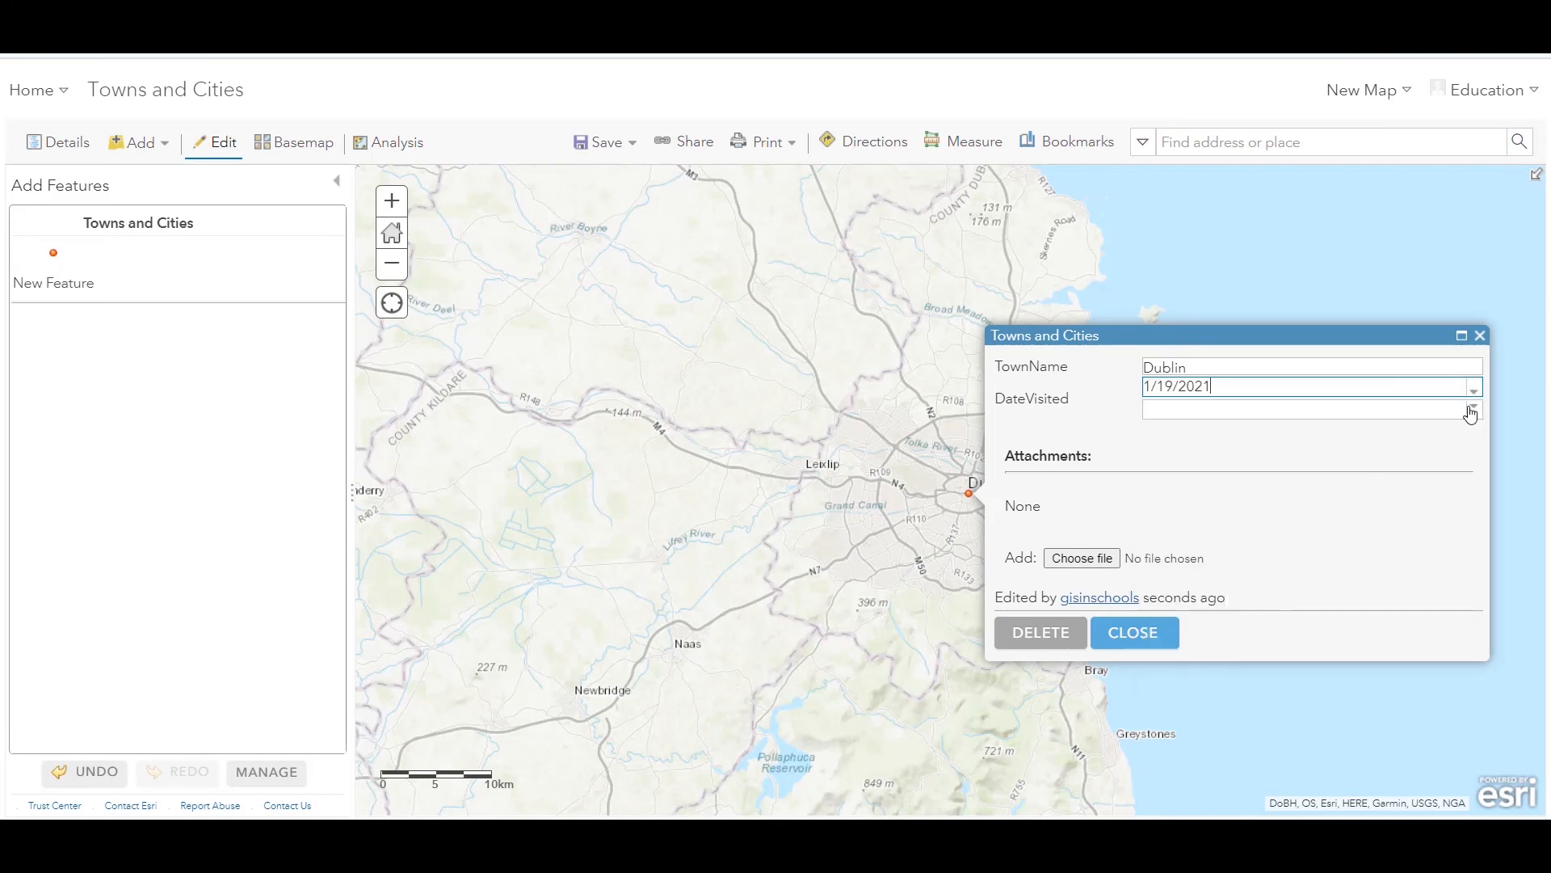